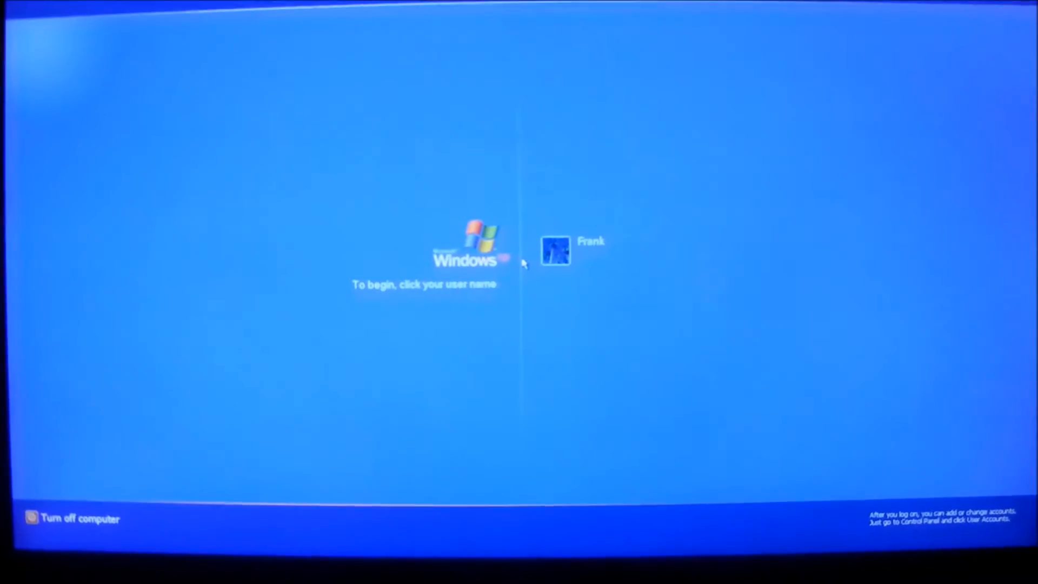
Log in to the sole user account and reach the beach-wallpaper desktop
left_click(556, 250)
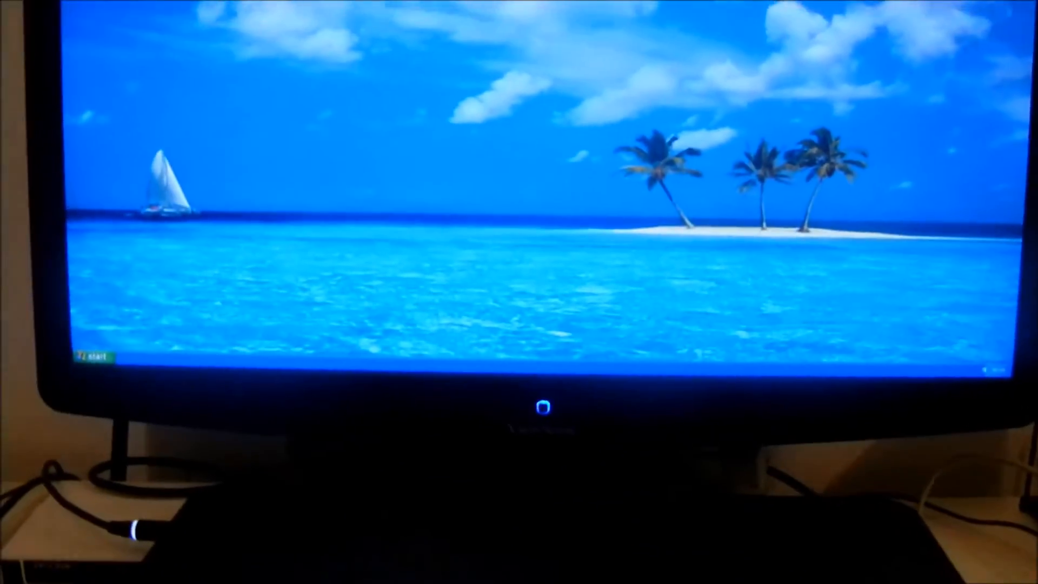
Launch CPU-Z from All Programs, showing the Pentium III EB 1000 MHz Coppermine
left_click(93, 356)
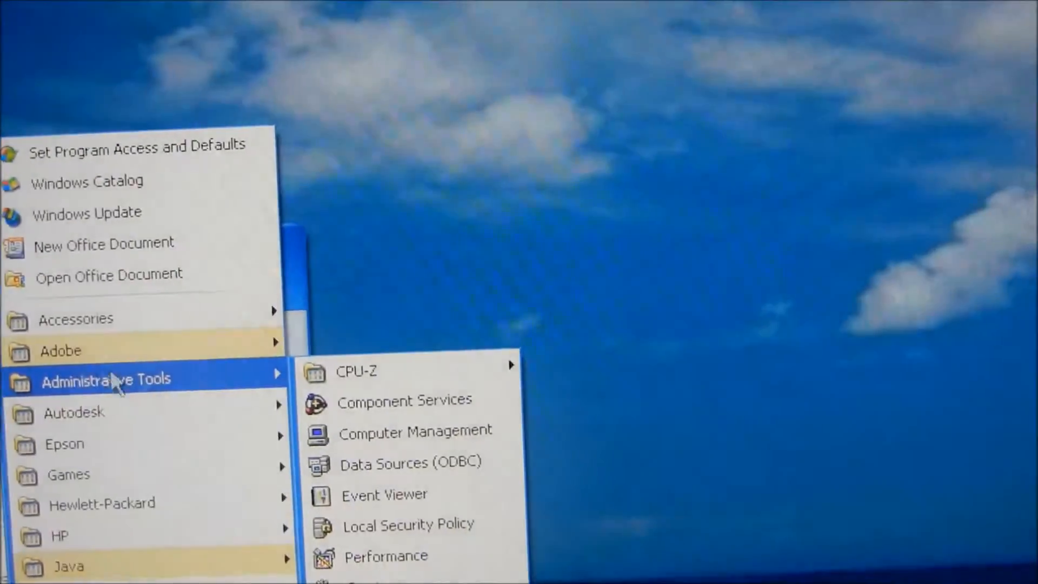
left_click(356, 371)
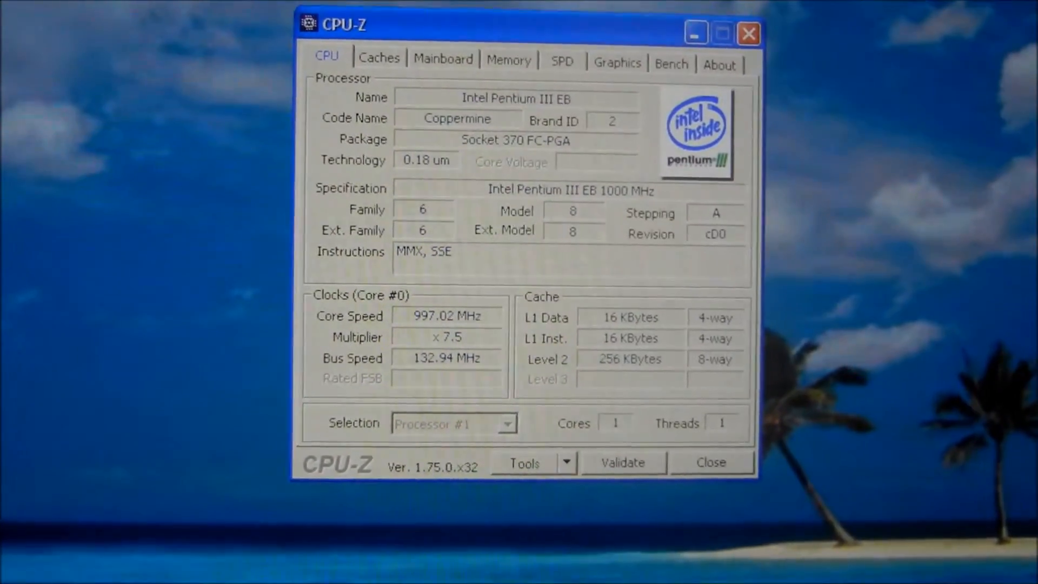
Close the CPU-Z window and bring up the Turn Off Computer dialog
left_click_drag(343, 25, 376, 53)
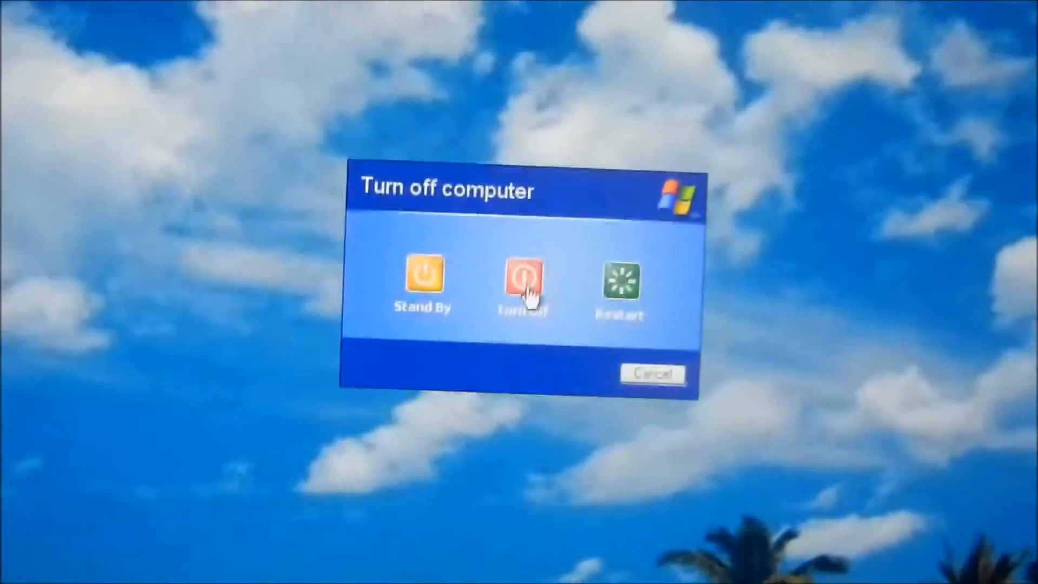
Turn off the computer, which then reboots to the Dell splash screen
left_click(522, 273)
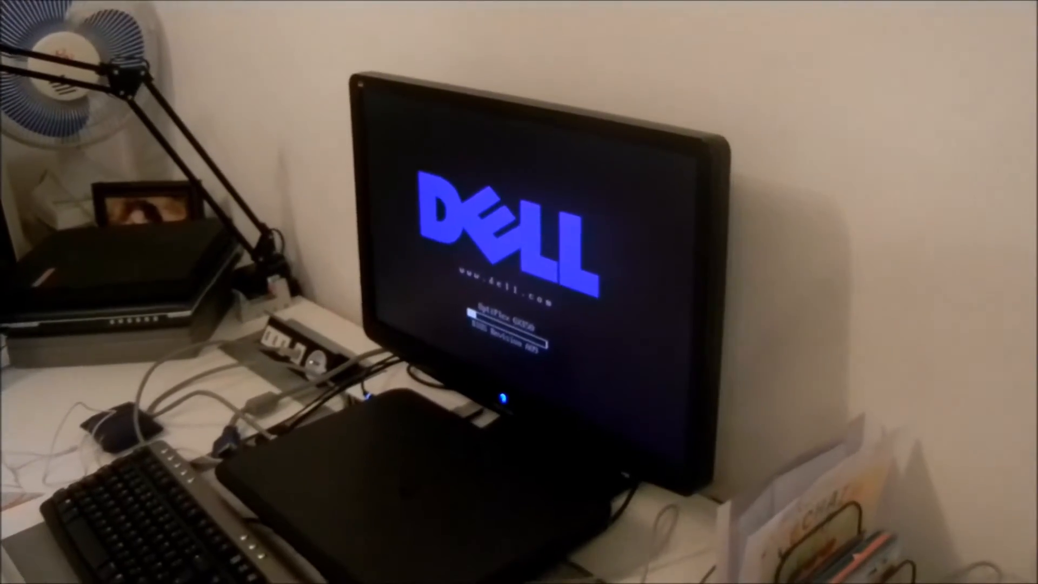